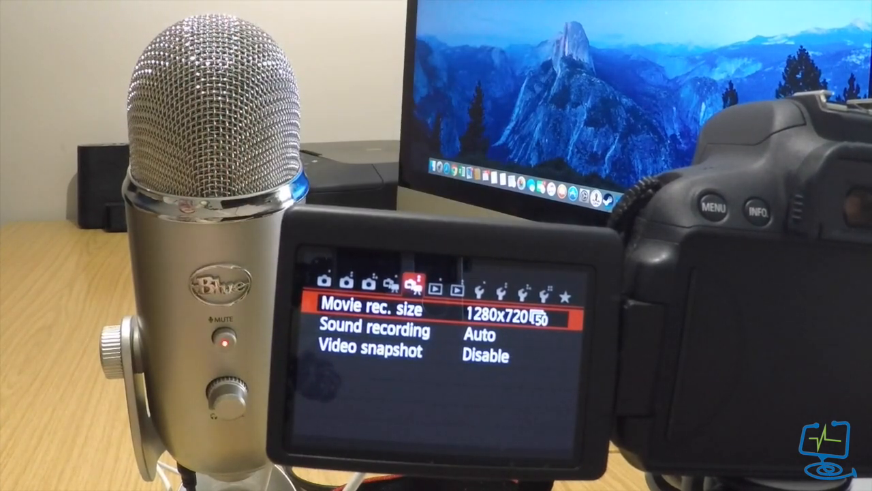
Highlight the Sound recording setting (Auto) below the 1280x720 movie recording size.
key(down)
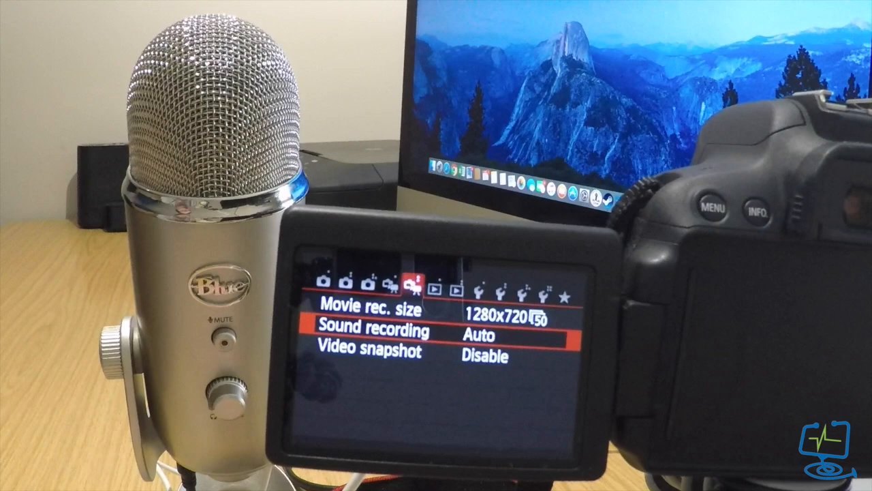